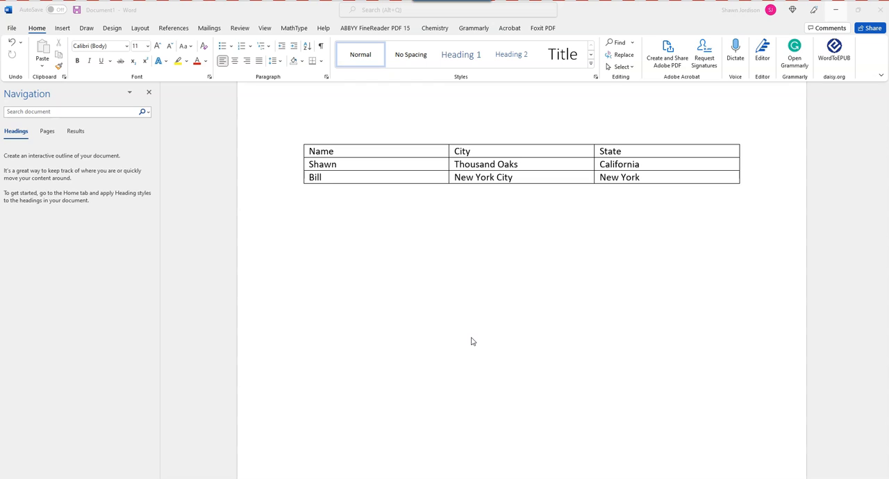
pyautogui.moveTo(424, 265)
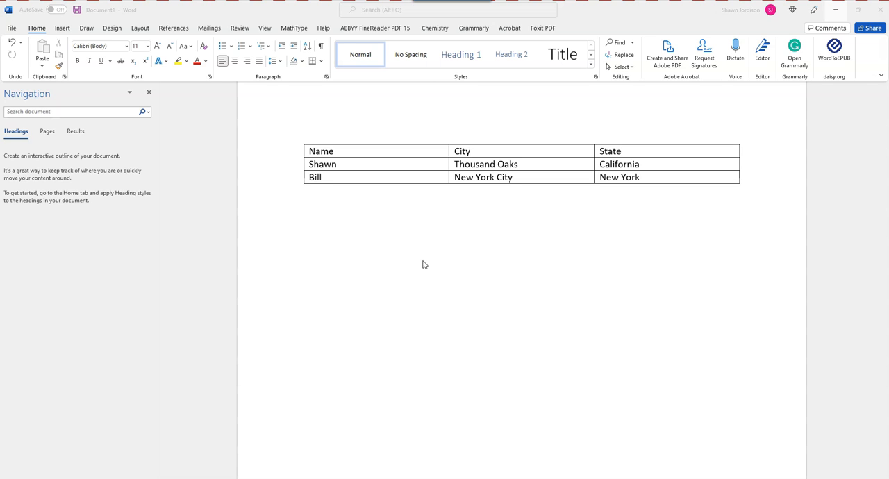
pyautogui.moveTo(378, 230)
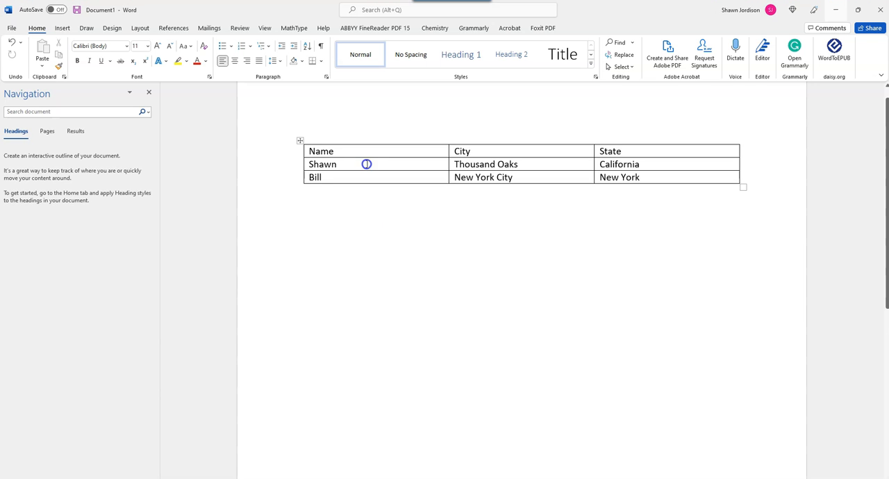
# Turn off first-column emphasis and apply a table style with a bold, underlined header row
pyautogui.click(366, 164)
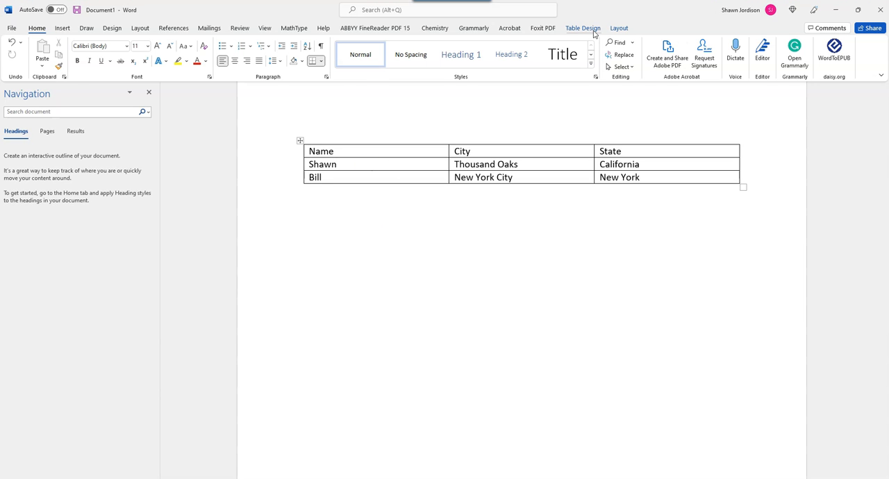
pyautogui.click(582, 28)
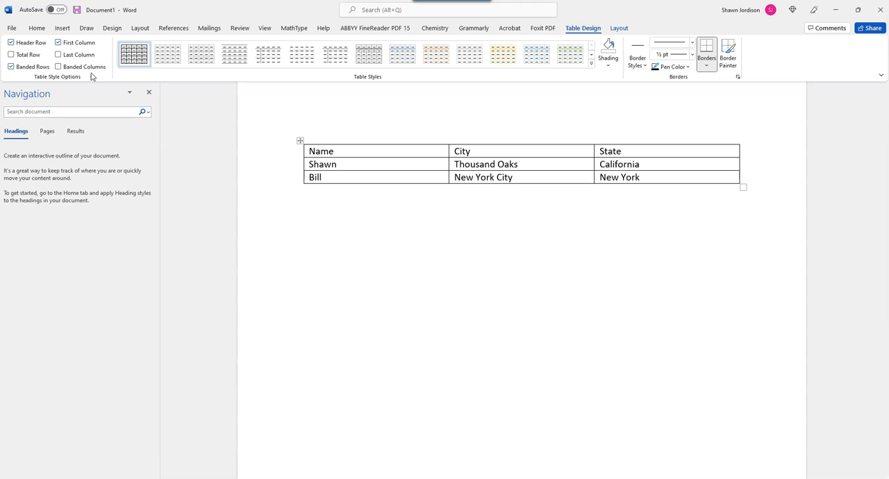
pyautogui.moveTo(30, 42)
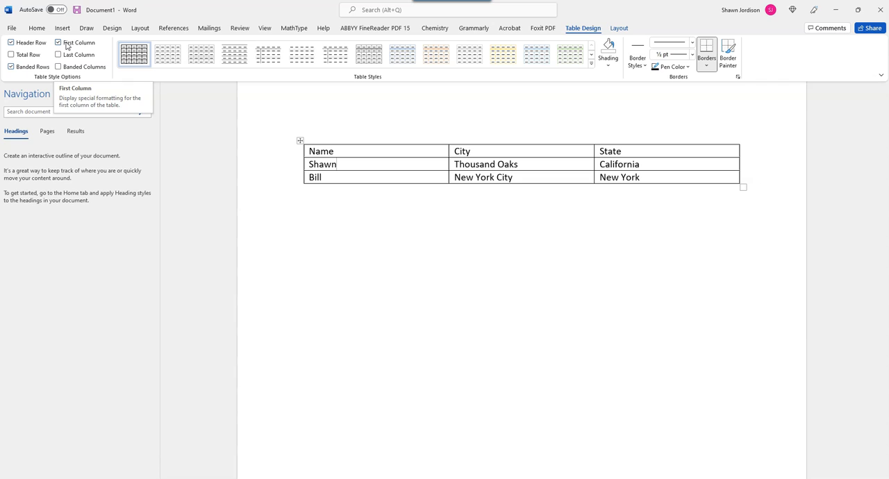
pyautogui.click(58, 42)
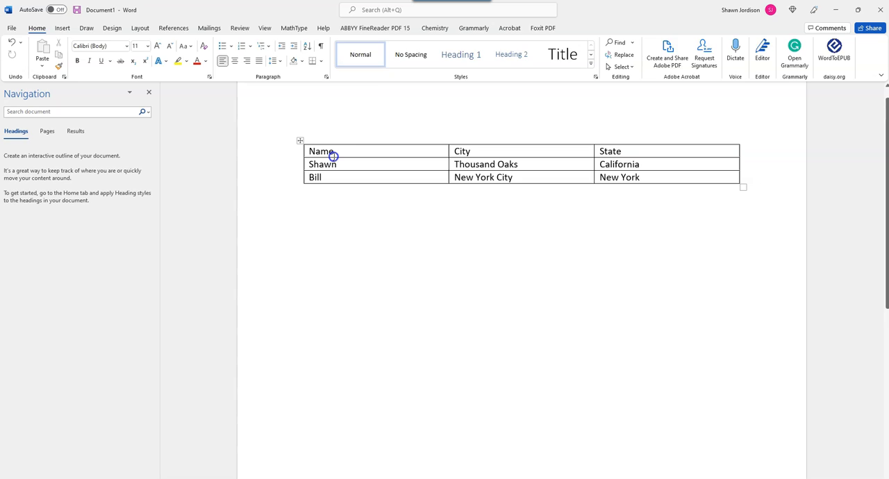
pyautogui.click(322, 151)
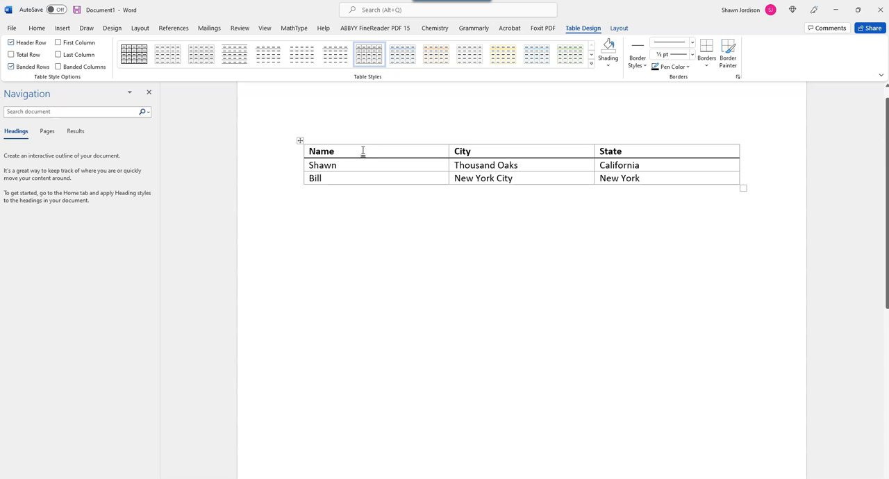
pyautogui.click(618, 27)
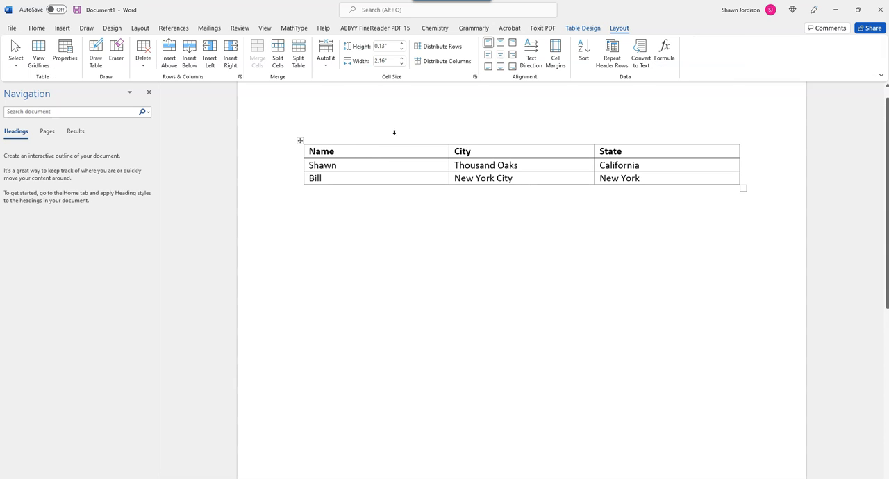
# Place the insertion point in the Shawn cell of the table
pyautogui.click(335, 152)
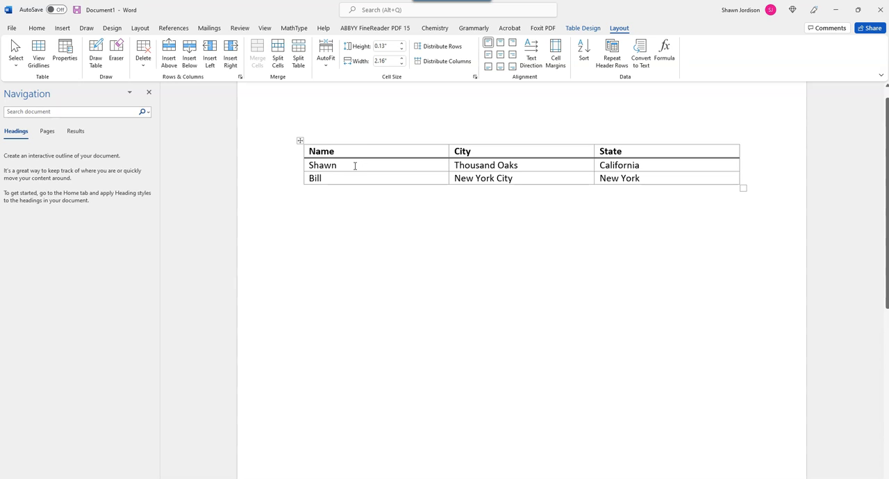
pyautogui.moveTo(381, 165)
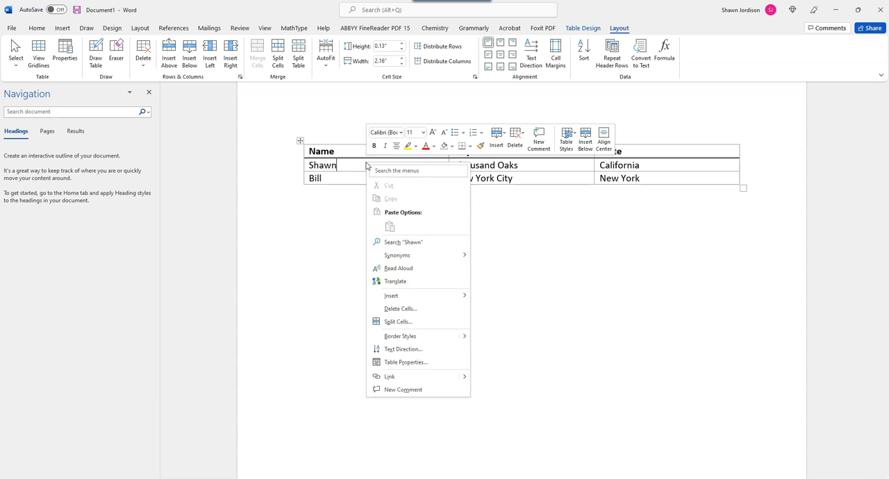
# Open Table Properties on the Row settings for row 2
pyautogui.click(405, 362)
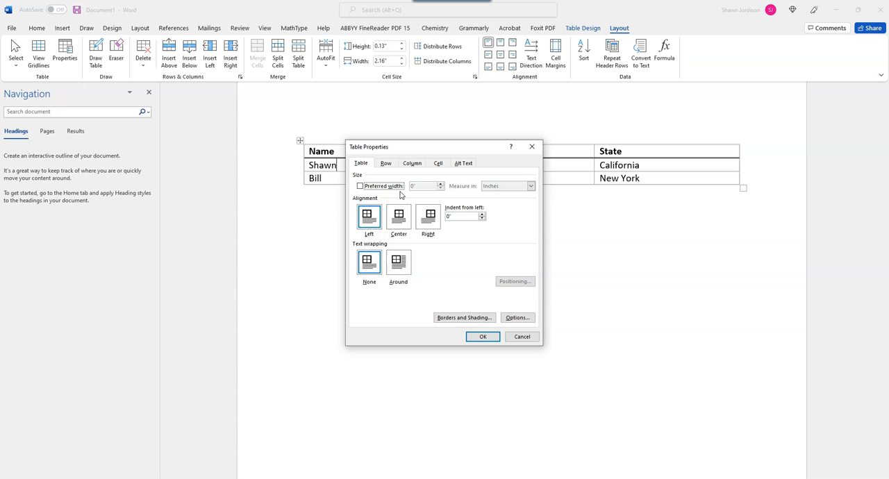
pyautogui.click(386, 162)
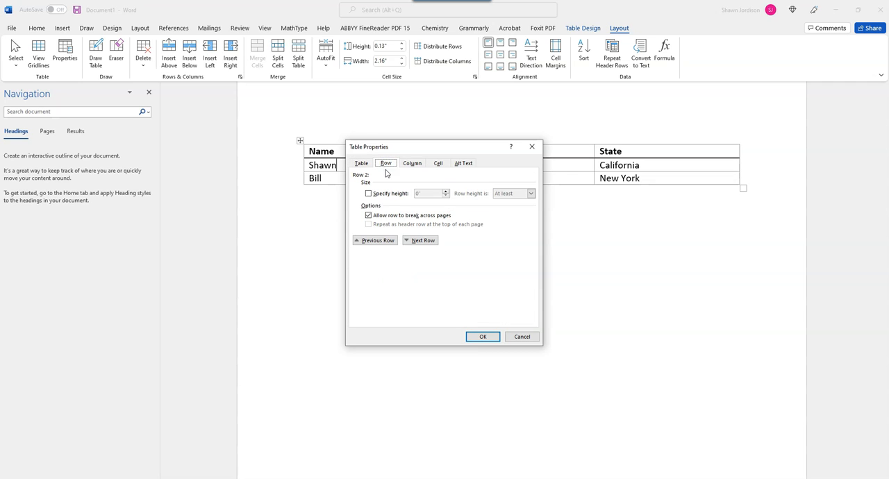
pyautogui.click(368, 214)
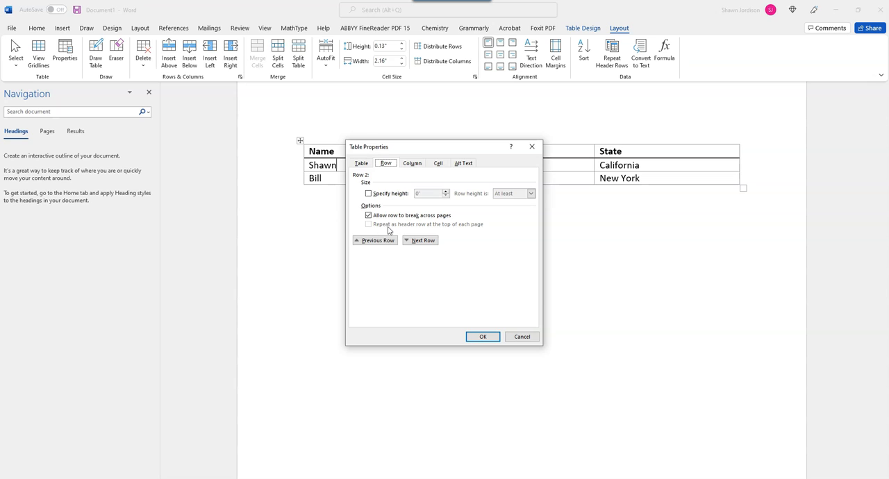
pyautogui.moveTo(439, 236)
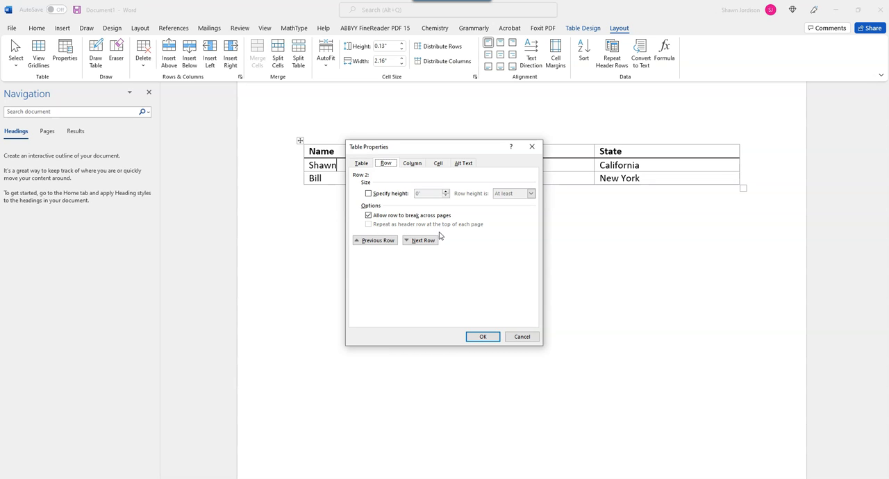
# Enter 'Customer List' as the table's alt text description and close the dialog
pyautogui.click(462, 162)
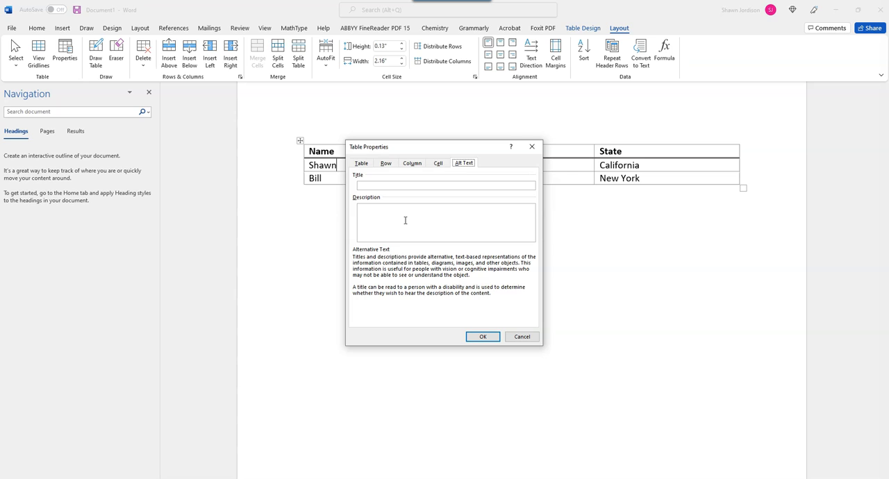
pyautogui.write('Customer List')
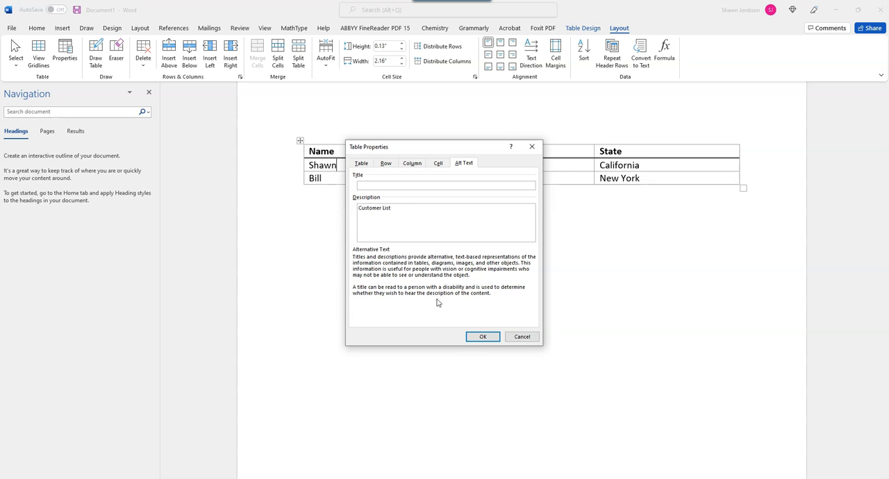
pyautogui.click(483, 336)
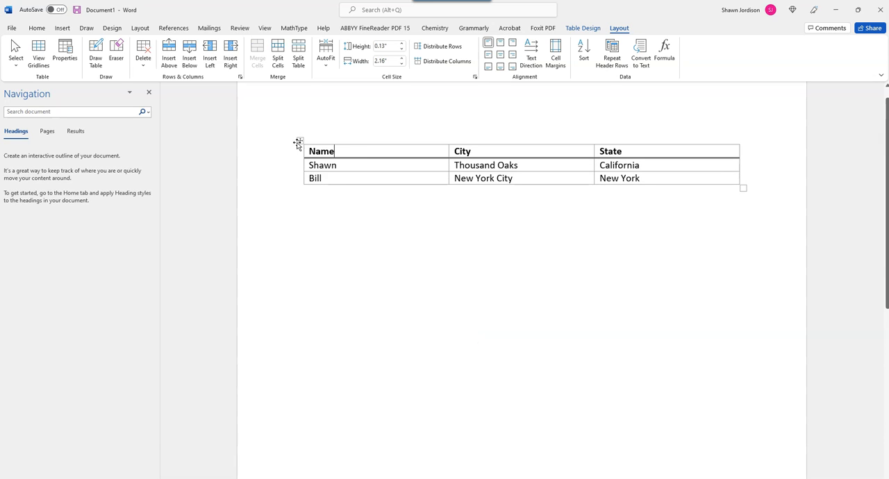
# Insert the caption 'Customer List 1' positioned above the table
pyautogui.rightClick(358, 164)
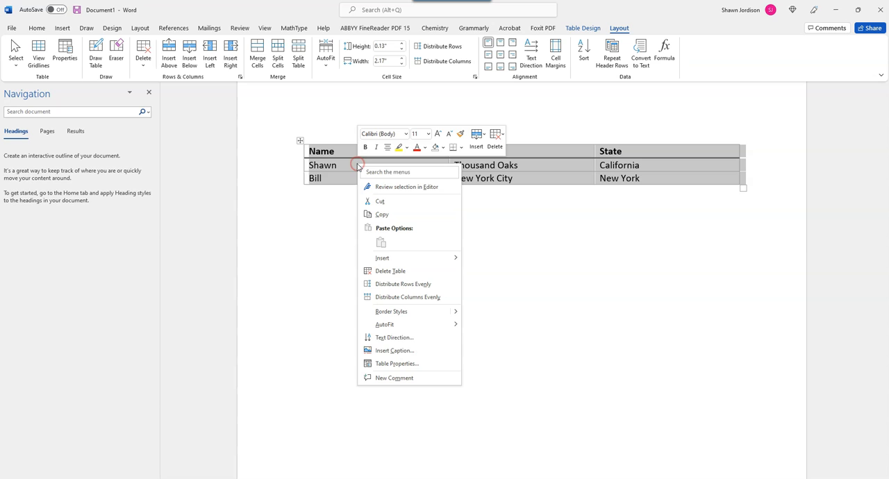
pyautogui.click(394, 350)
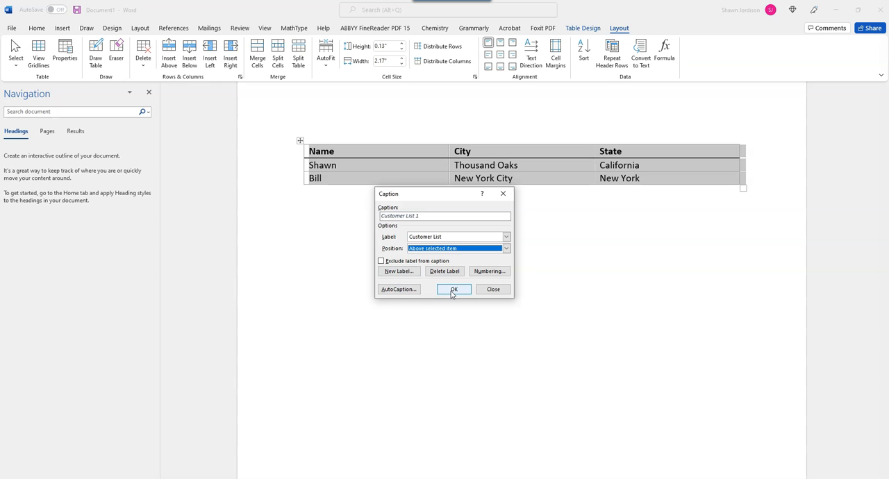
pyautogui.click(453, 289)
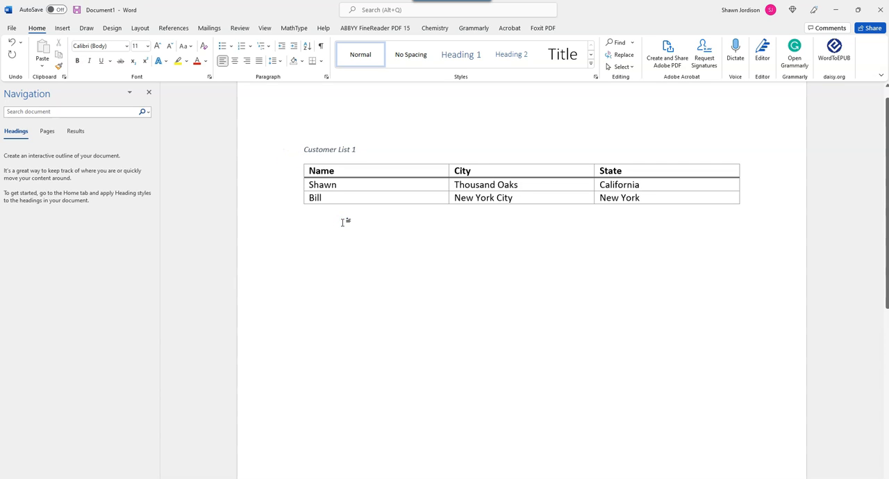
pyautogui.moveTo(403, 243)
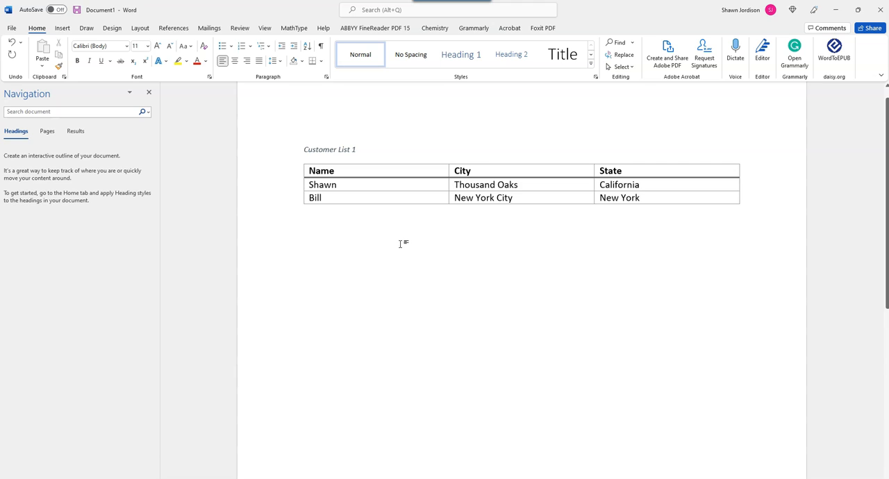
pyautogui.moveTo(360, 228)
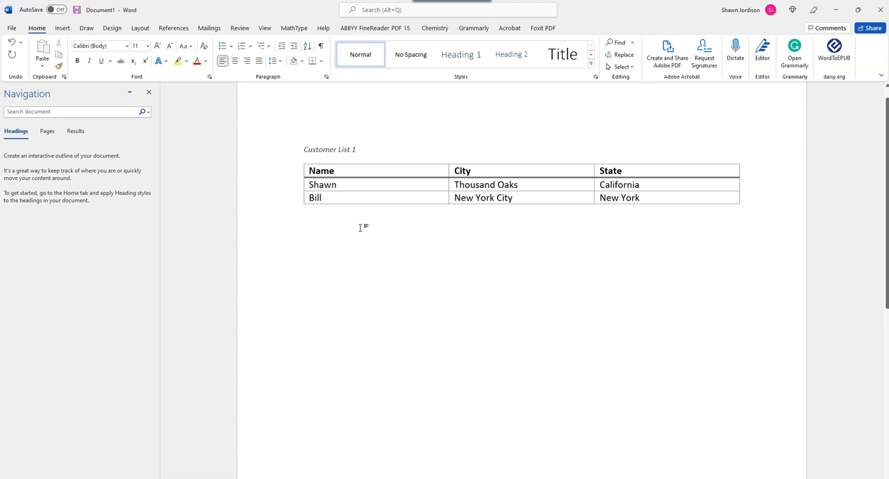
pyautogui.moveTo(82, 471)
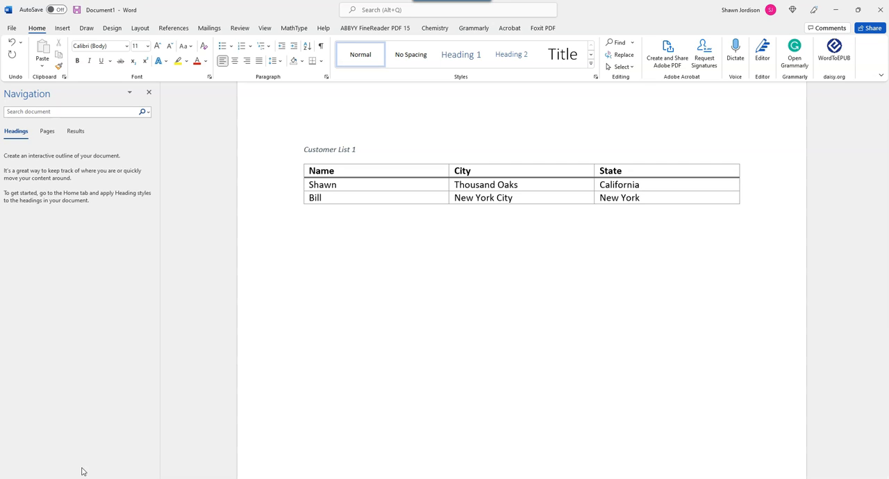